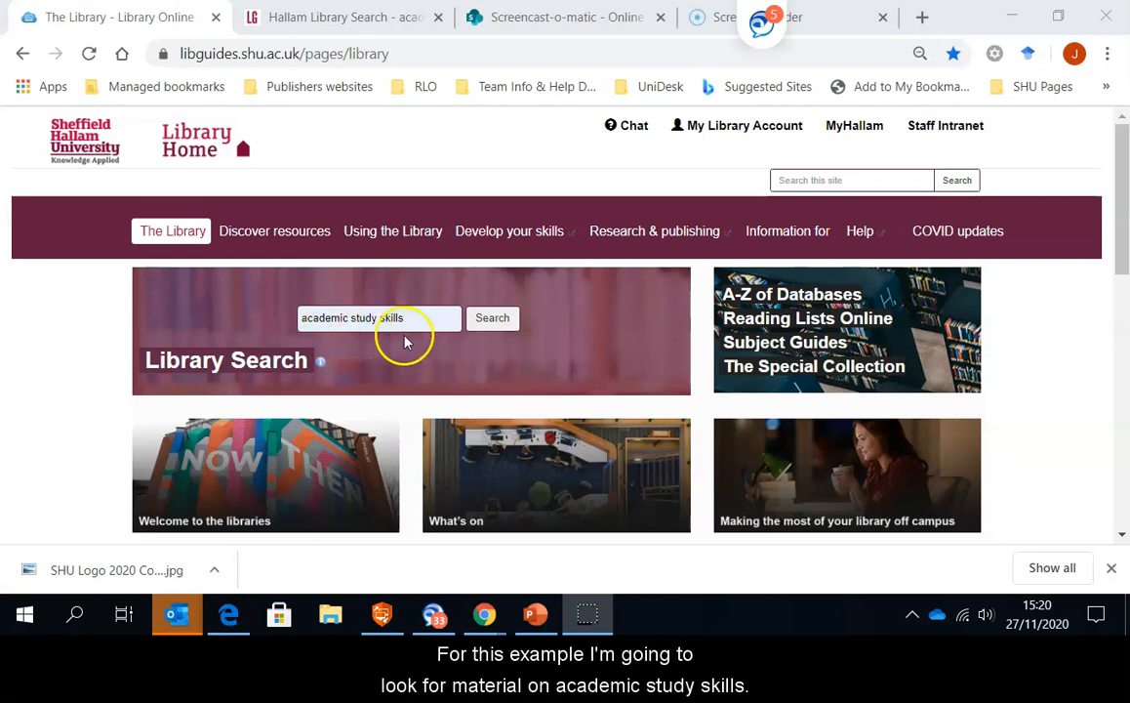
{"action": "mouse_move", "coordinate": [394, 340]}
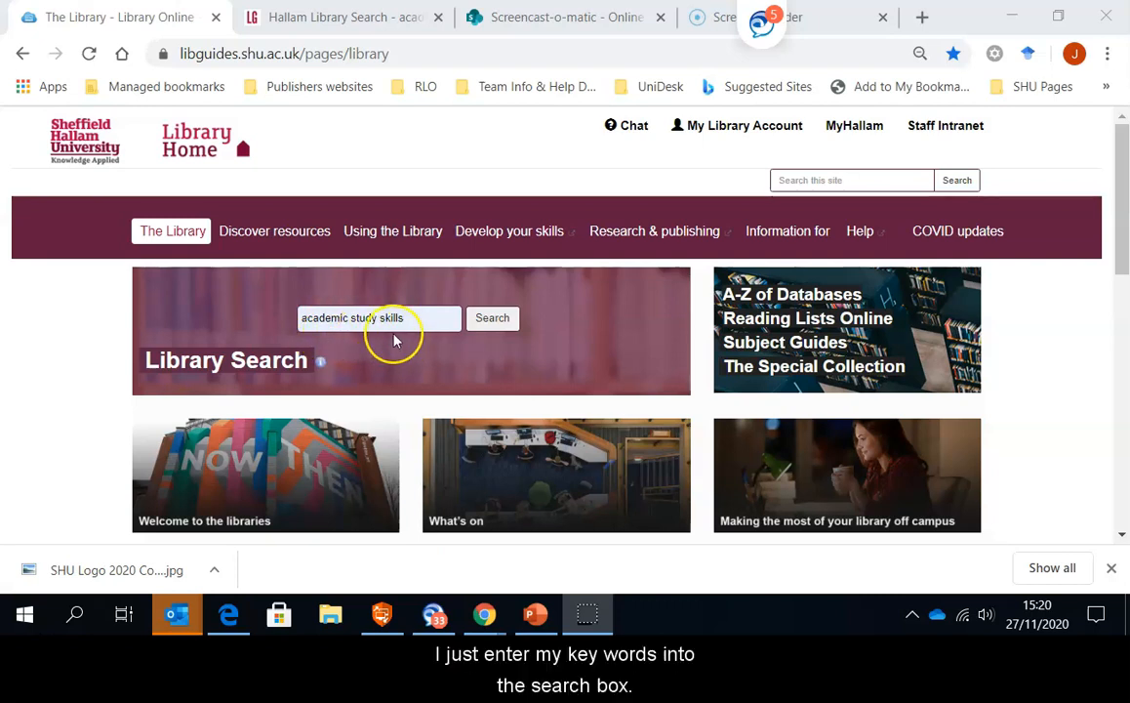
{"action": "mouse_move", "coordinate": [508, 313]}
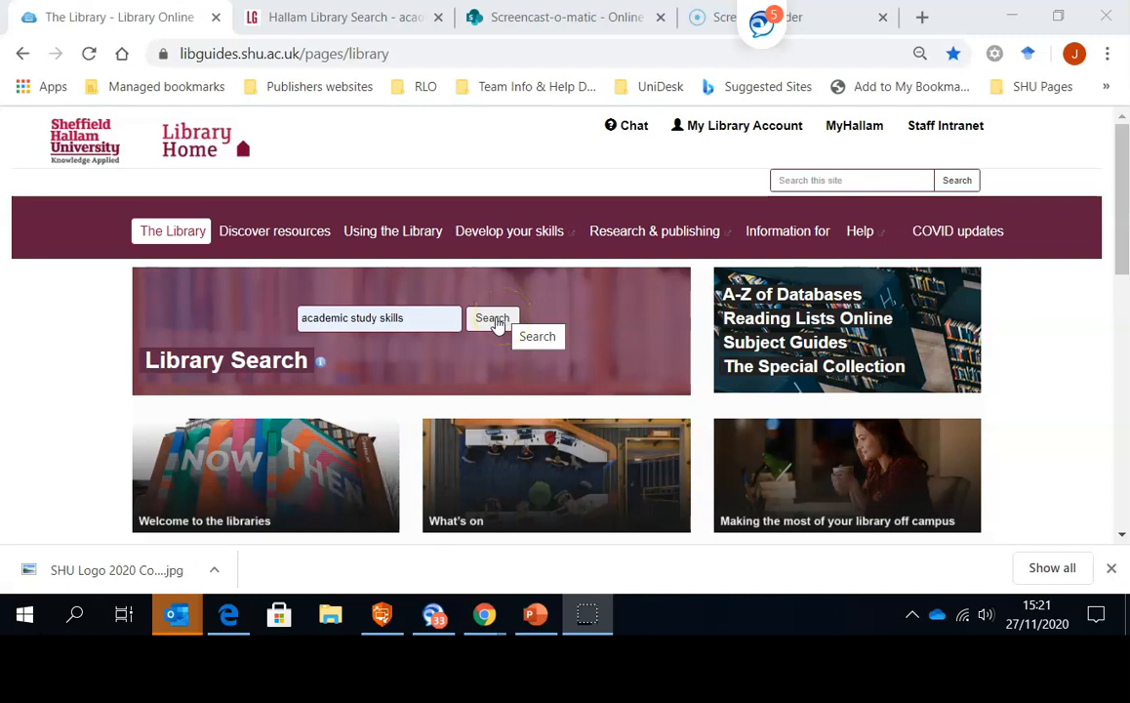
- Run the Library Search for the keywords 'academic study skills'
{"action": "left_click", "coordinate": [493, 318]}
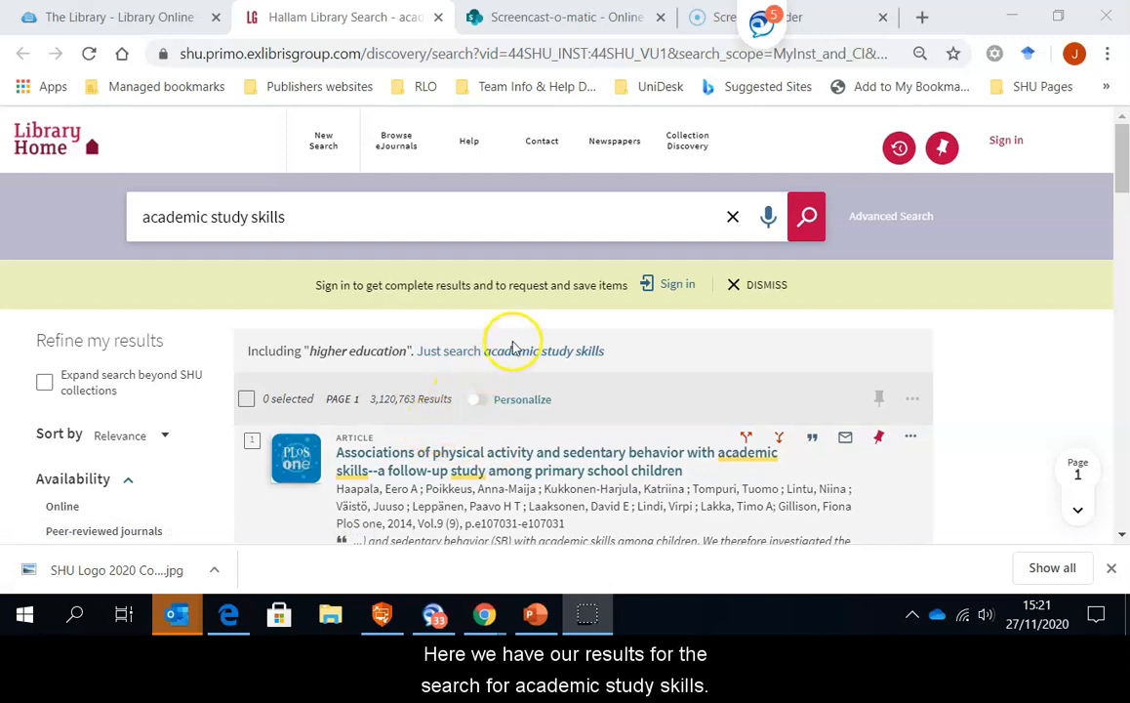
{"action": "mouse_move", "coordinate": [462, 420]}
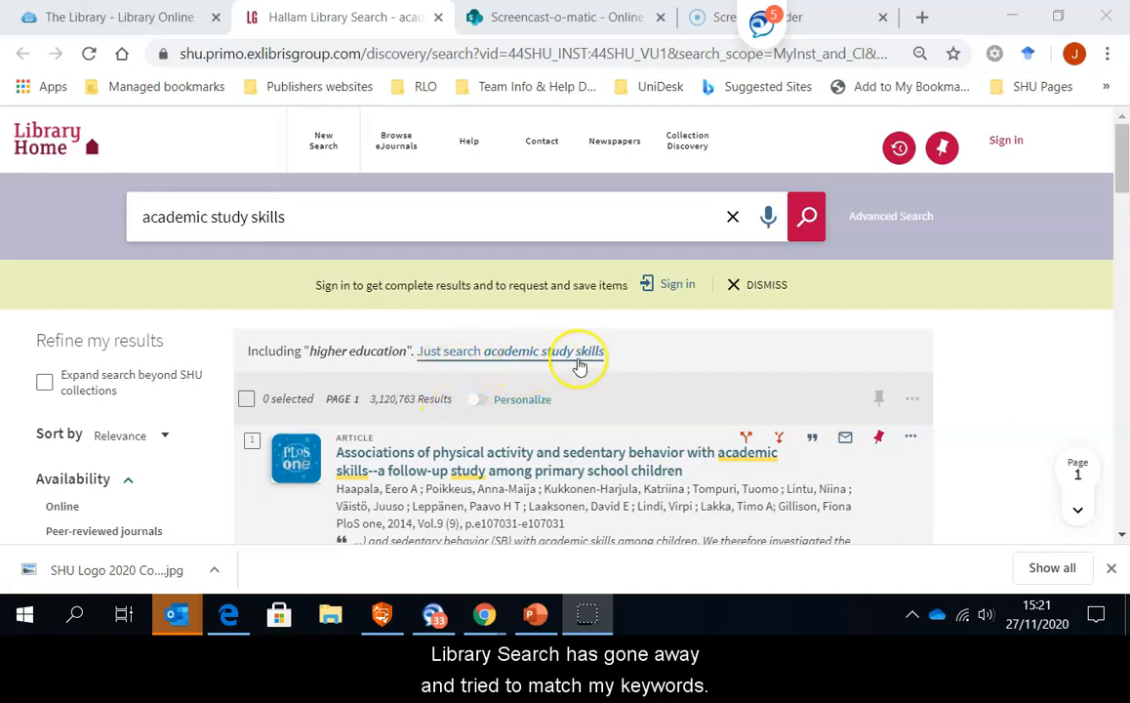
{"action": "mouse_move", "coordinate": [381, 414]}
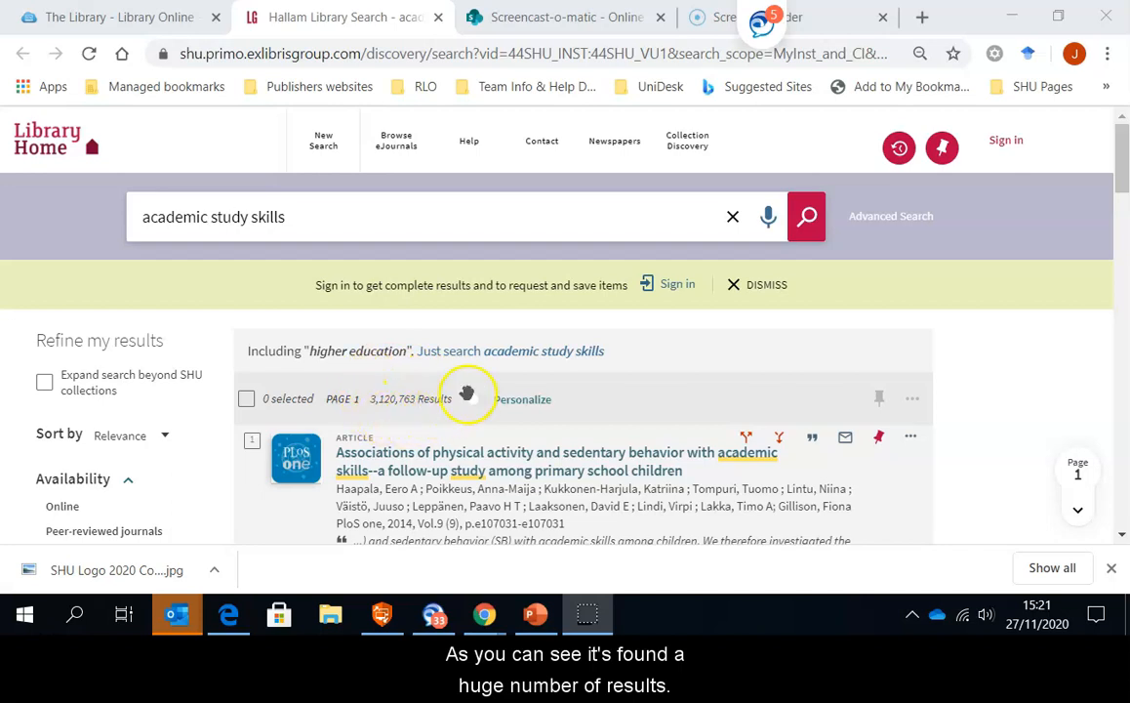
{"action": "mouse_move", "coordinate": [437, 422]}
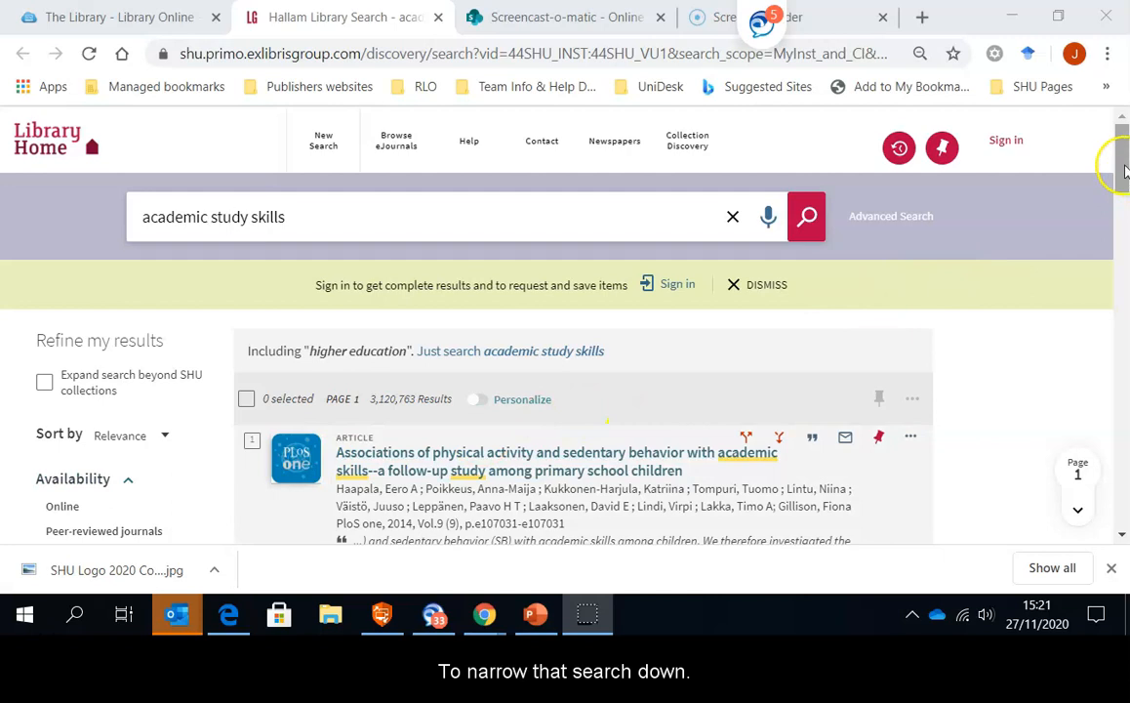
- Scroll the Refine my results panel past Availability and Content type to the Publication date range
{"action": "scroll", "scroll_direction": "down", "scroll_amount": 3}
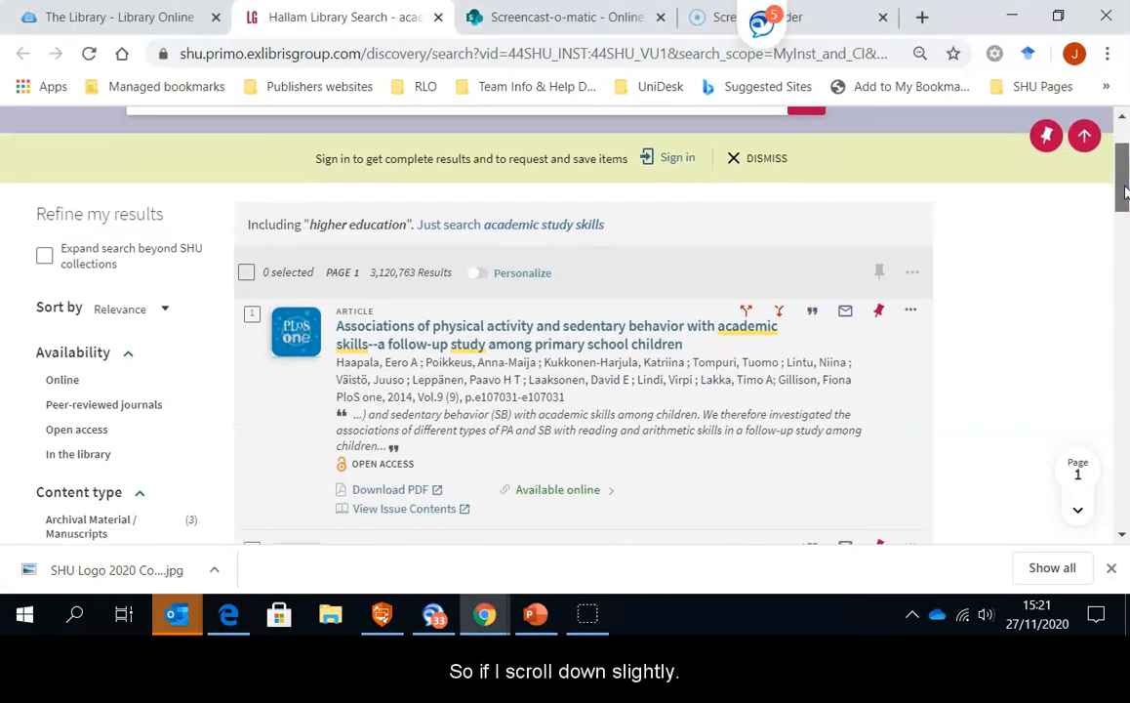
{"action": "scroll", "scroll_direction": "down", "scroll_amount": 3}
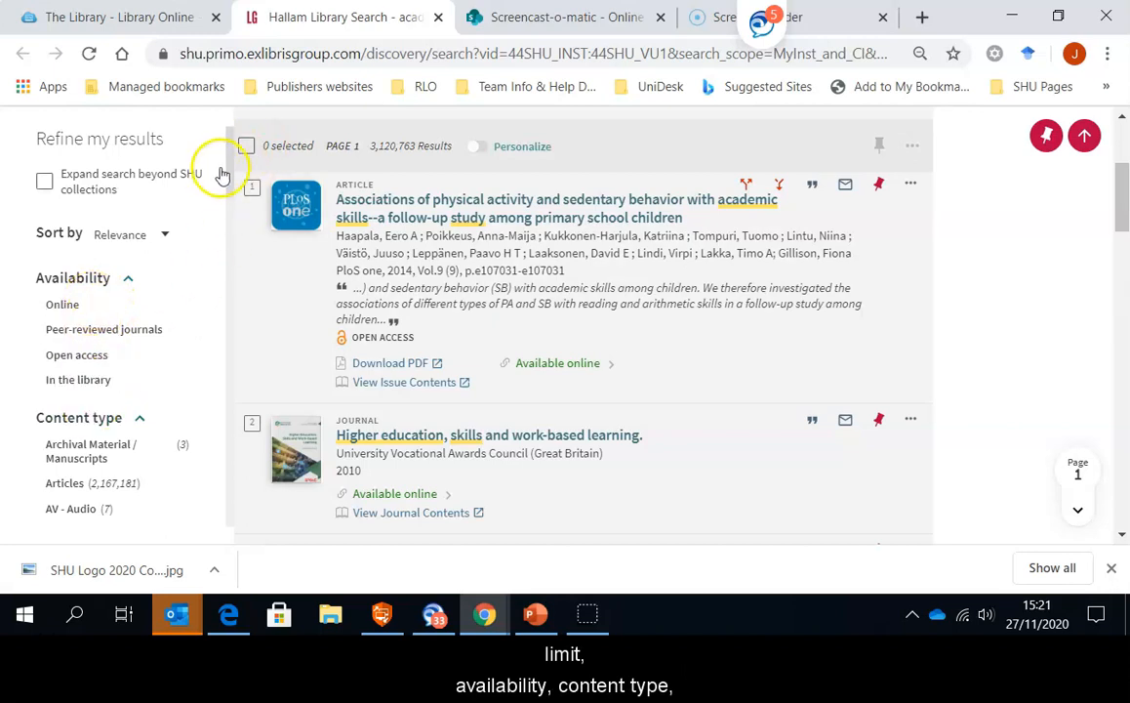
{"action": "scroll", "scroll_direction": "down", "scroll_amount": 3}
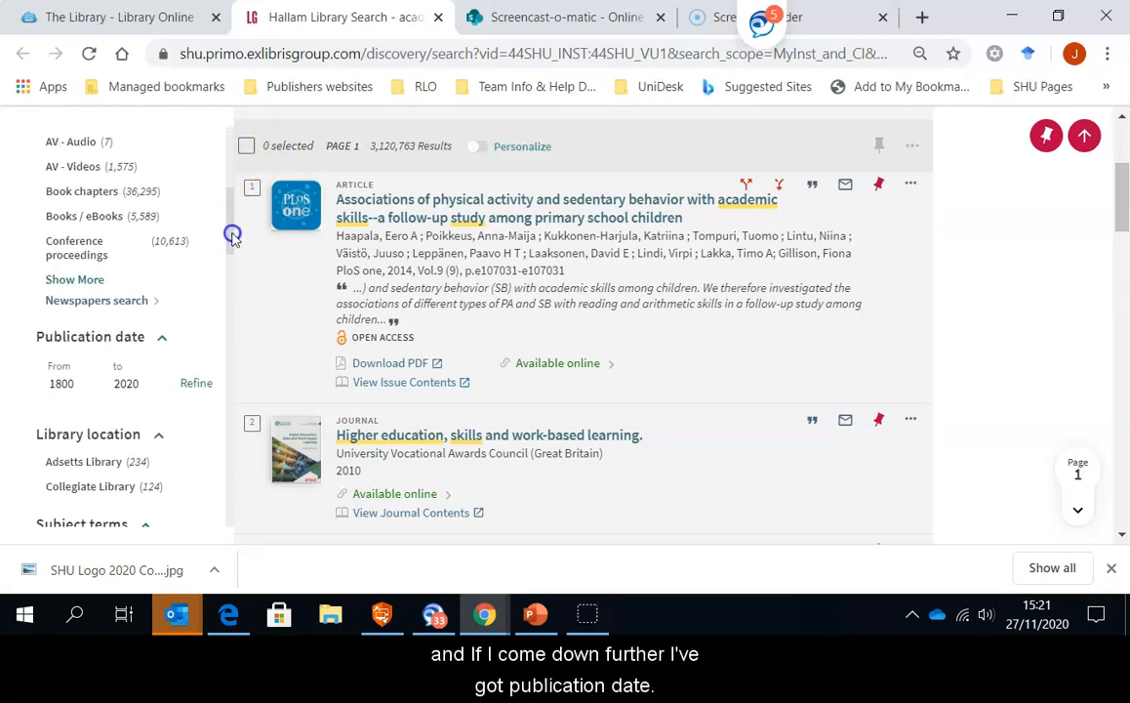
{"action": "scroll", "scroll_direction": "down", "scroll_amount": 3}
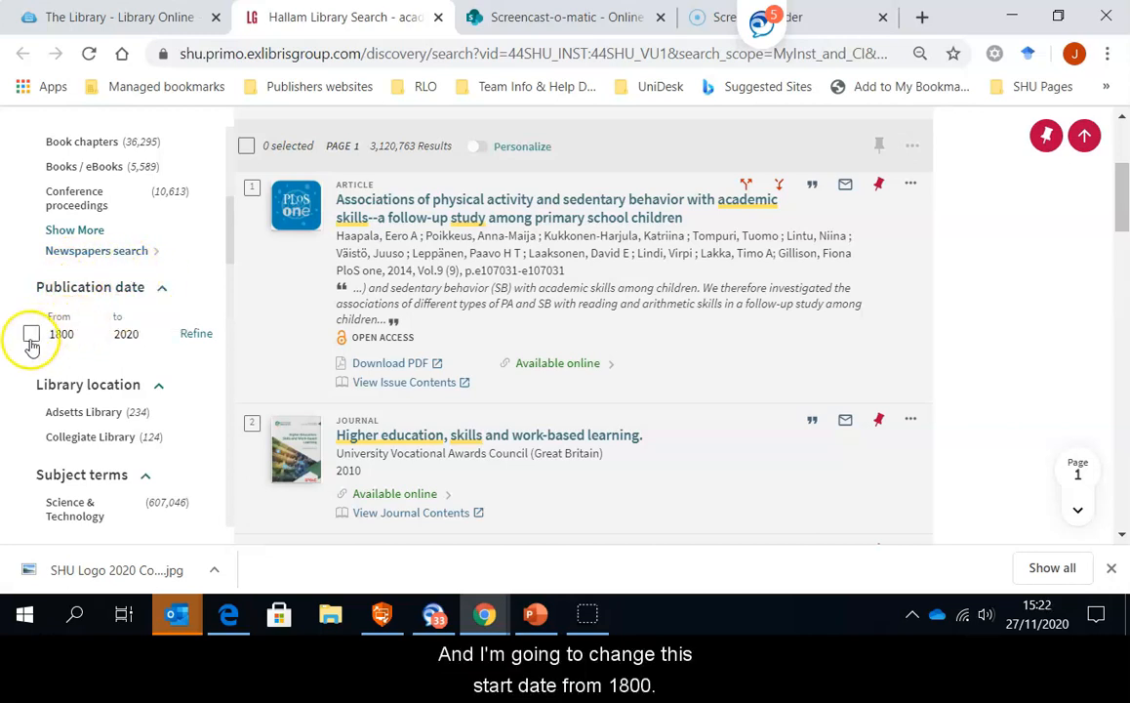
- Replace the From year 1800 with 2017 and refine results to the 2017–2020 range
{"action": "left_click", "coordinate": [62, 334]}
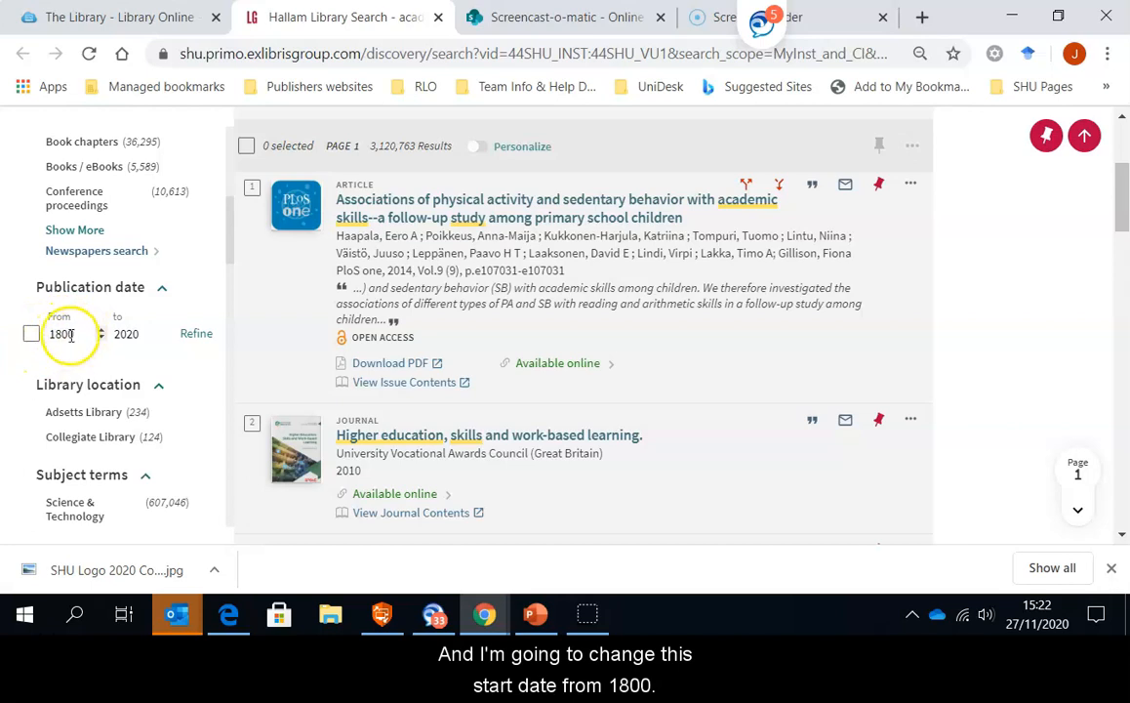
{"action": "key", "text": "Backspace"}
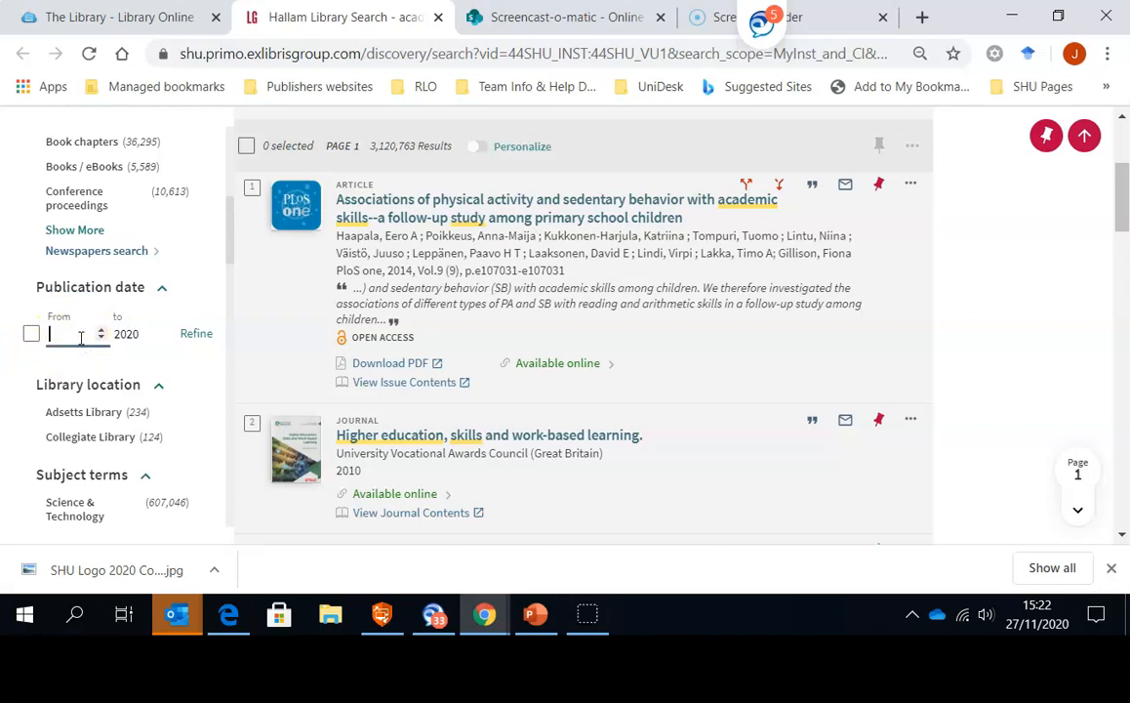
{"action": "type", "text": "2017"}
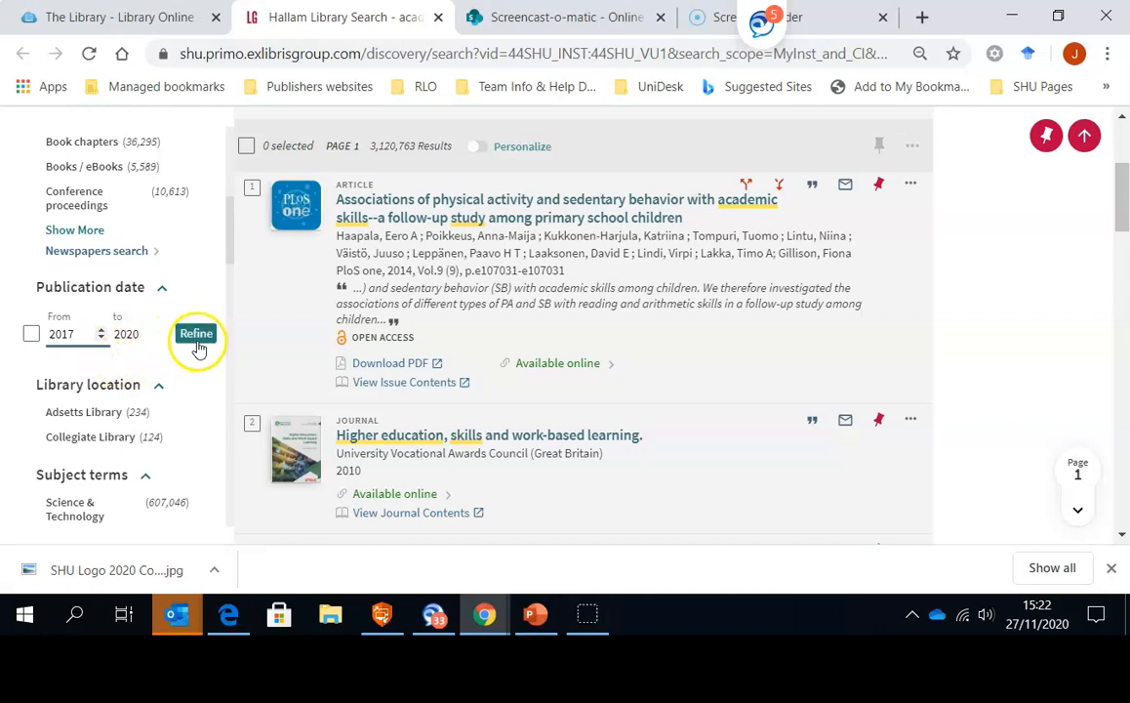
{"action": "left_click", "coordinate": [195, 333]}
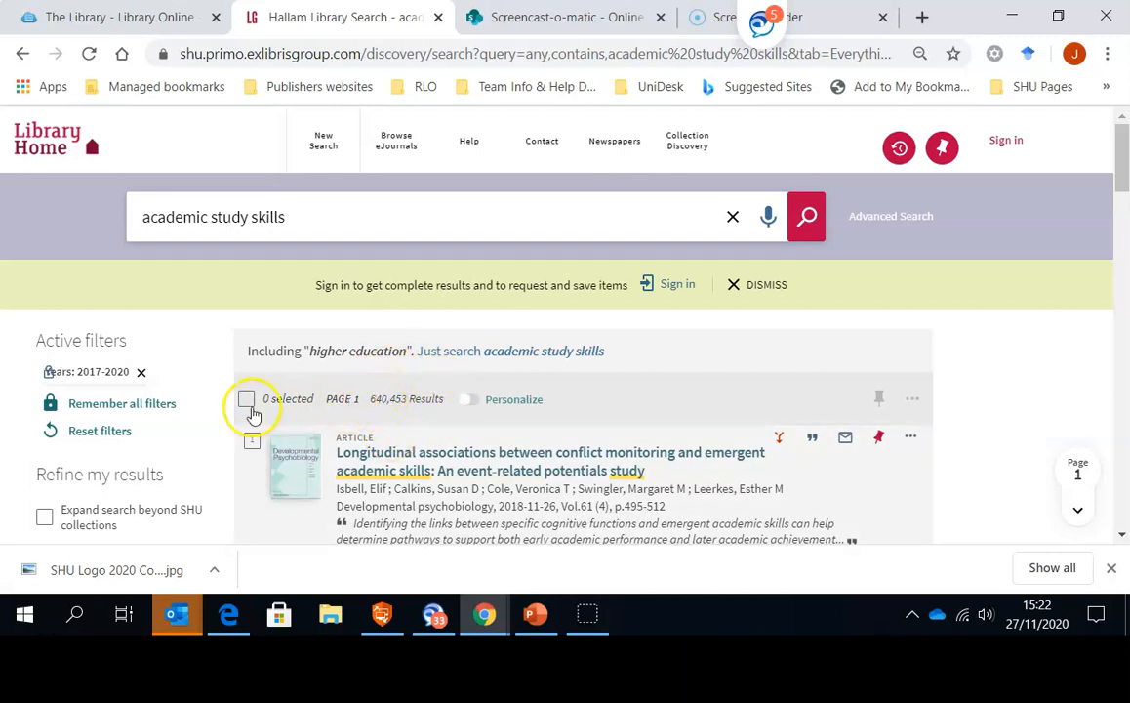
{"action": "mouse_move", "coordinate": [1120, 179]}
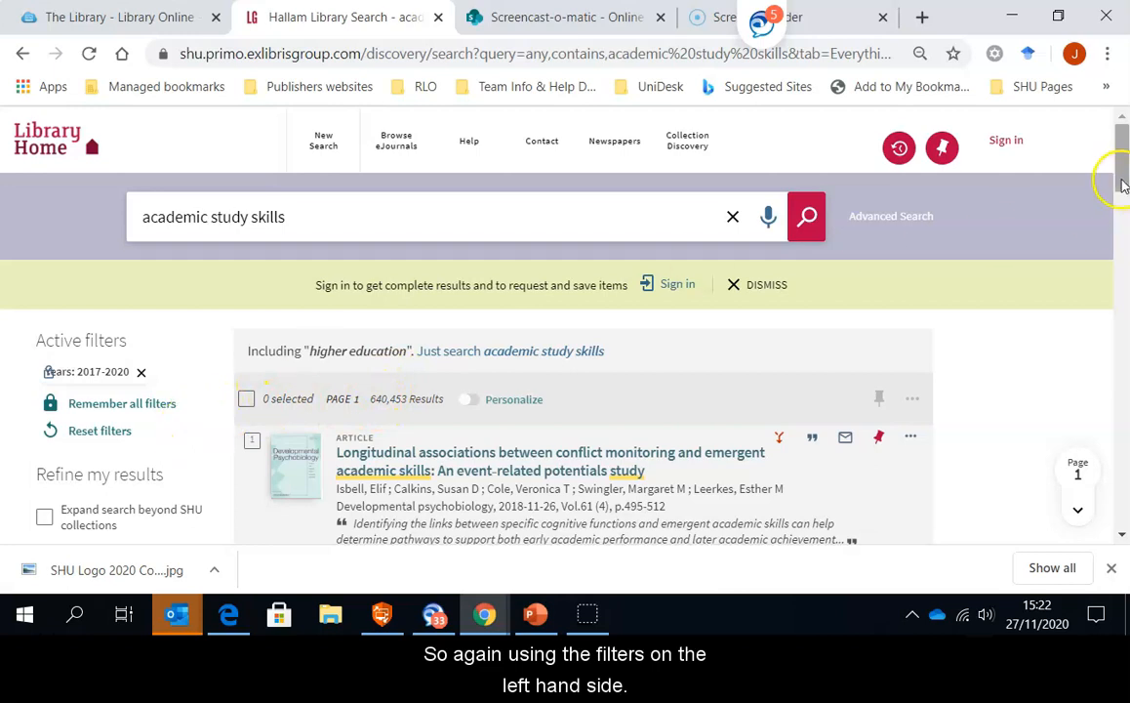
- Scroll the Refine my results panel to reach the Content type Books / eBooks facet
{"action": "scroll", "scroll_direction": "down", "scroll_amount": 3}
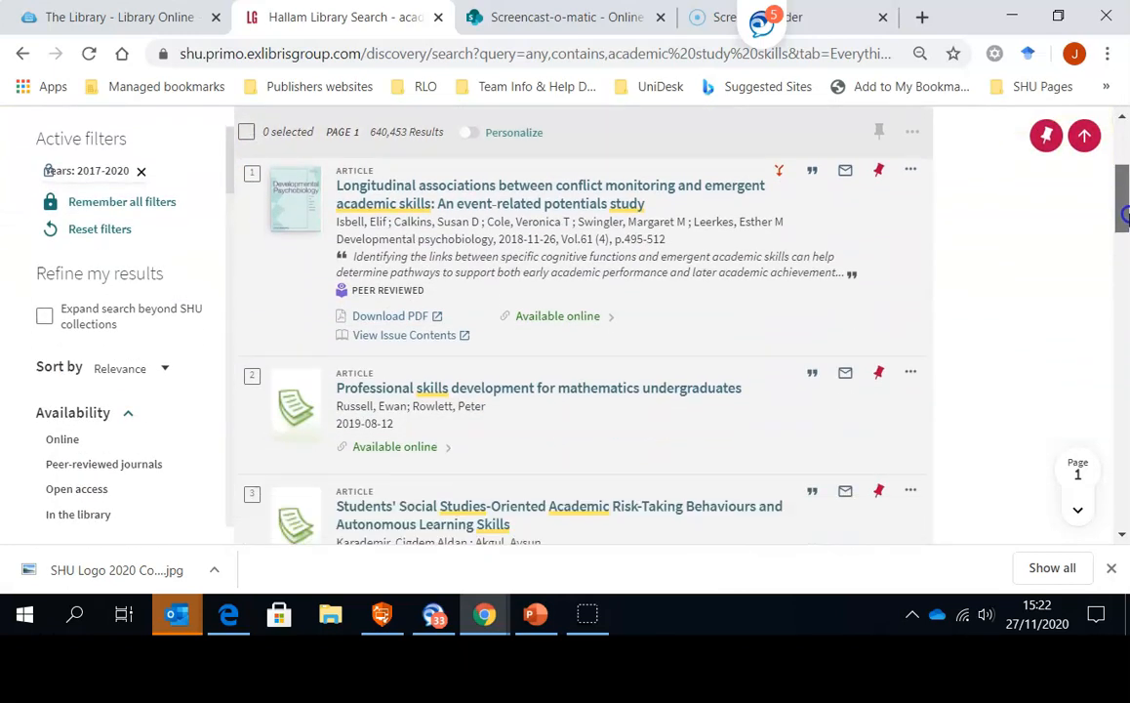
{"action": "scroll", "scroll_direction": "down", "scroll_amount": 3}
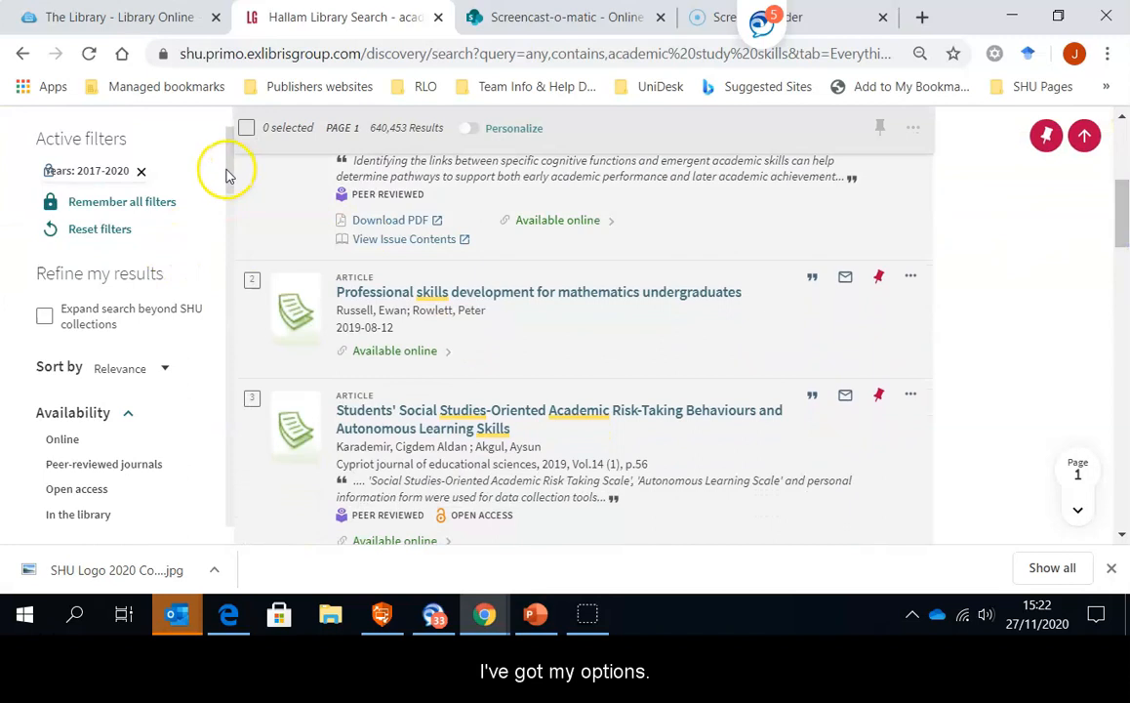
{"action": "scroll", "scroll_direction": "down", "scroll_amount": 3}
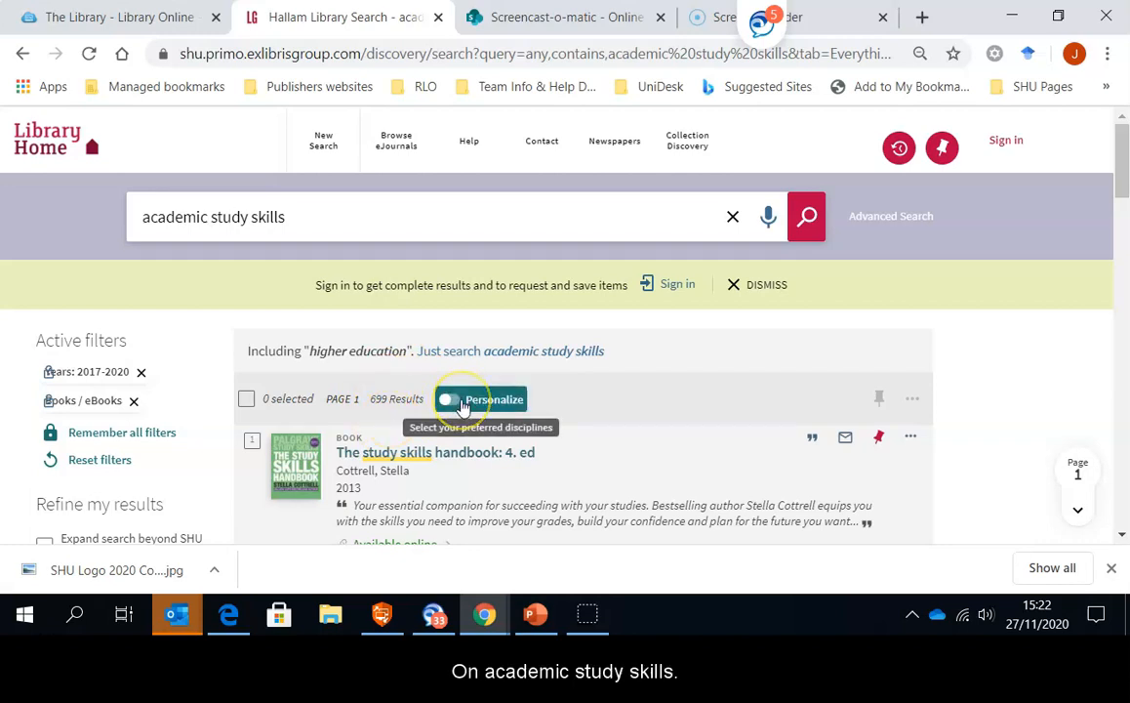
{"action": "mouse_move", "coordinate": [1116, 166]}
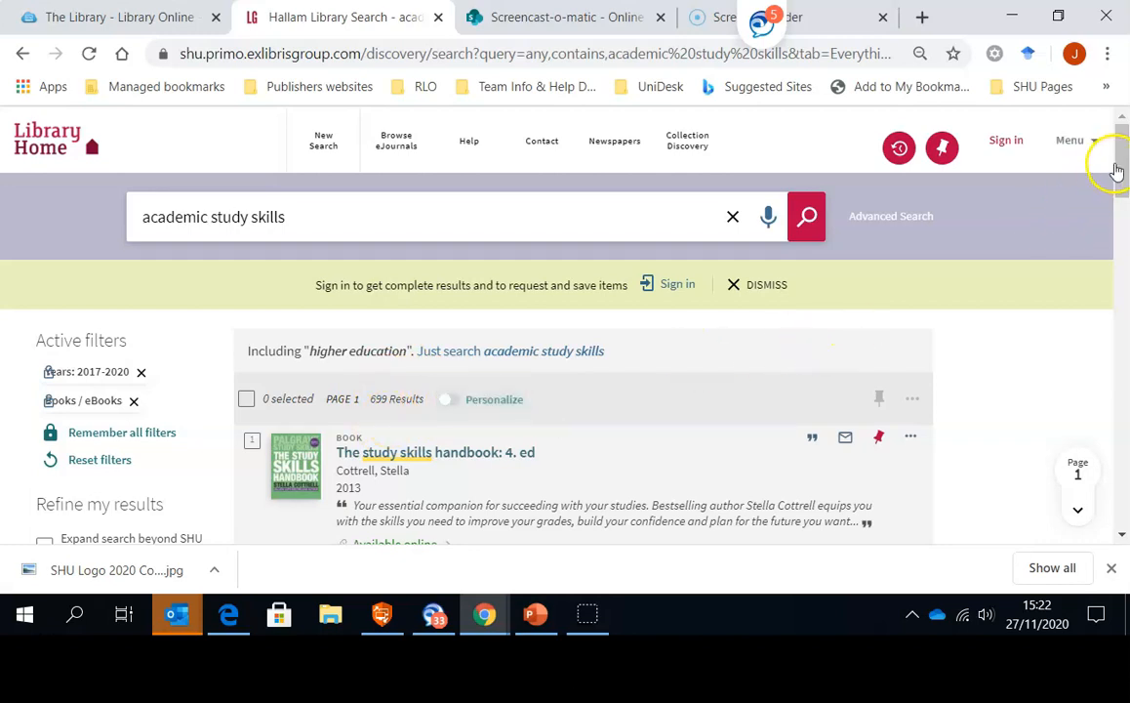
- Scroll to the Availability facet to add the Online filter, leaving 656 results
{"action": "scroll", "scroll_direction": "down", "scroll_amount": 3}
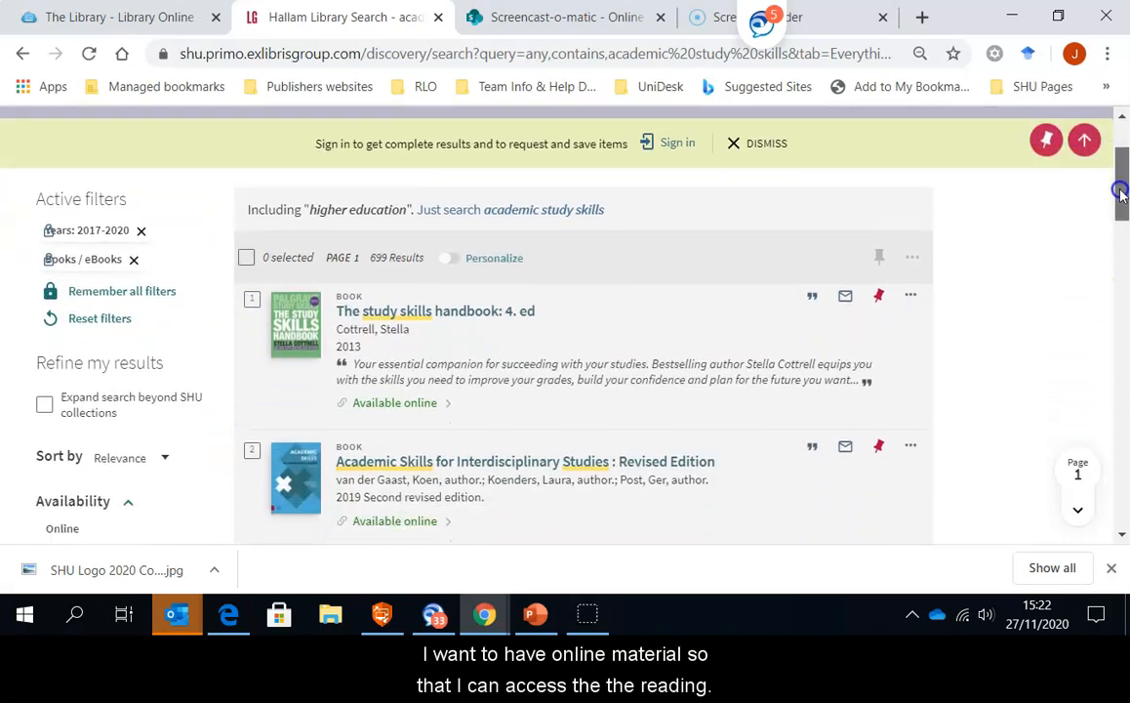
{"action": "scroll", "scroll_direction": "down", "scroll_amount": 3}
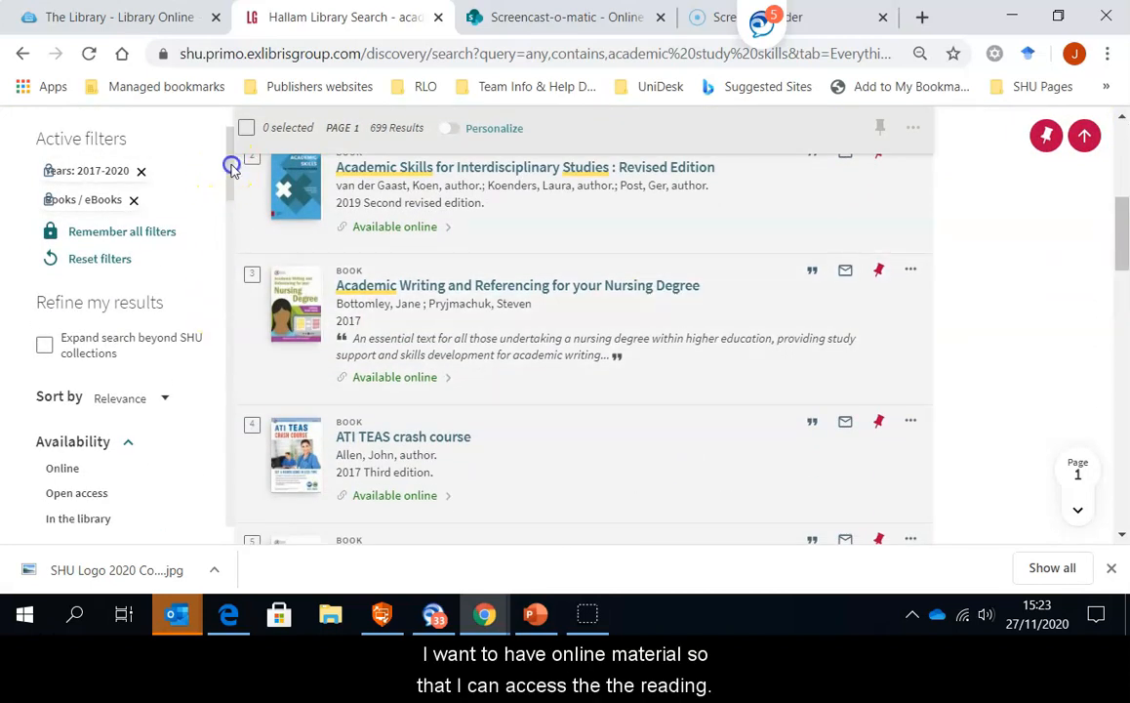
{"action": "scroll", "scroll_direction": "down", "scroll_amount": 3}
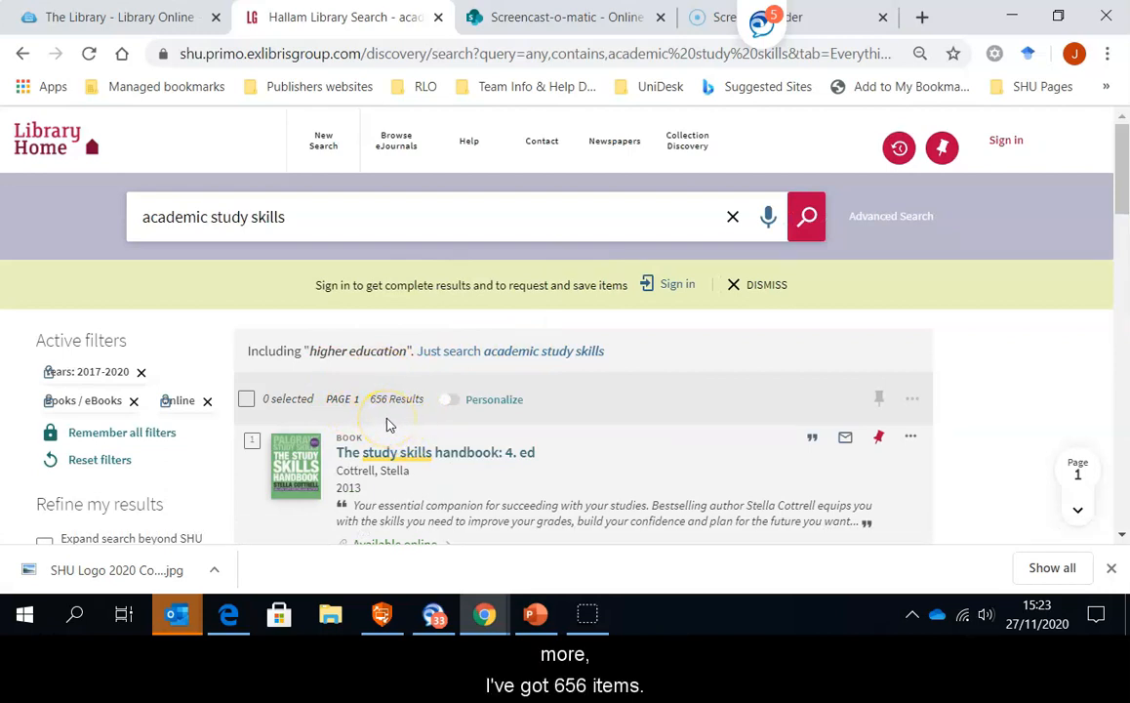
{"action": "mouse_move", "coordinate": [1116, 187]}
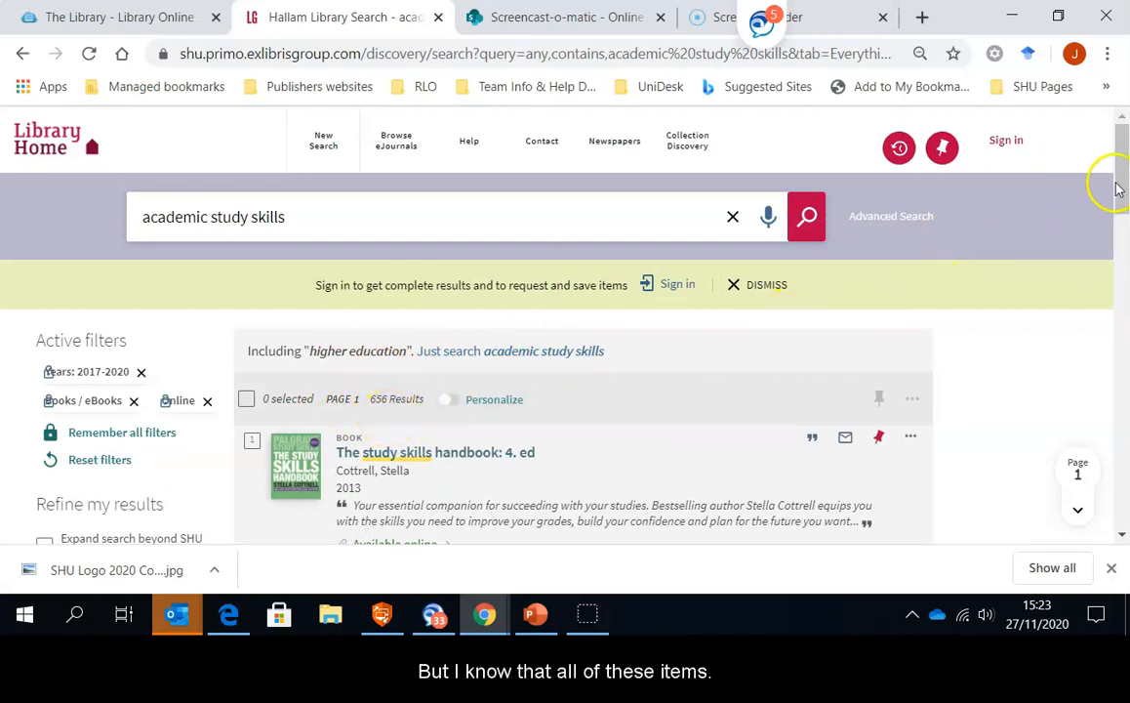
{"action": "scroll", "scroll_direction": "down", "scroll_amount": 3}
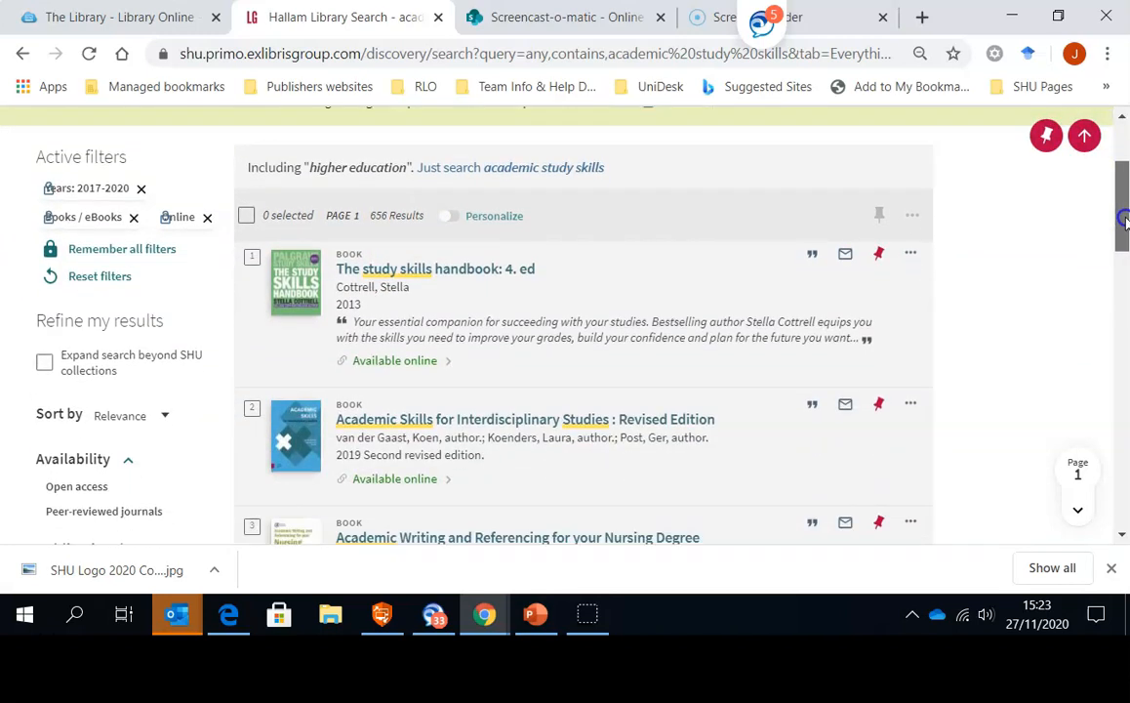
{"action": "scroll", "scroll_direction": "down", "scroll_amount": 3}
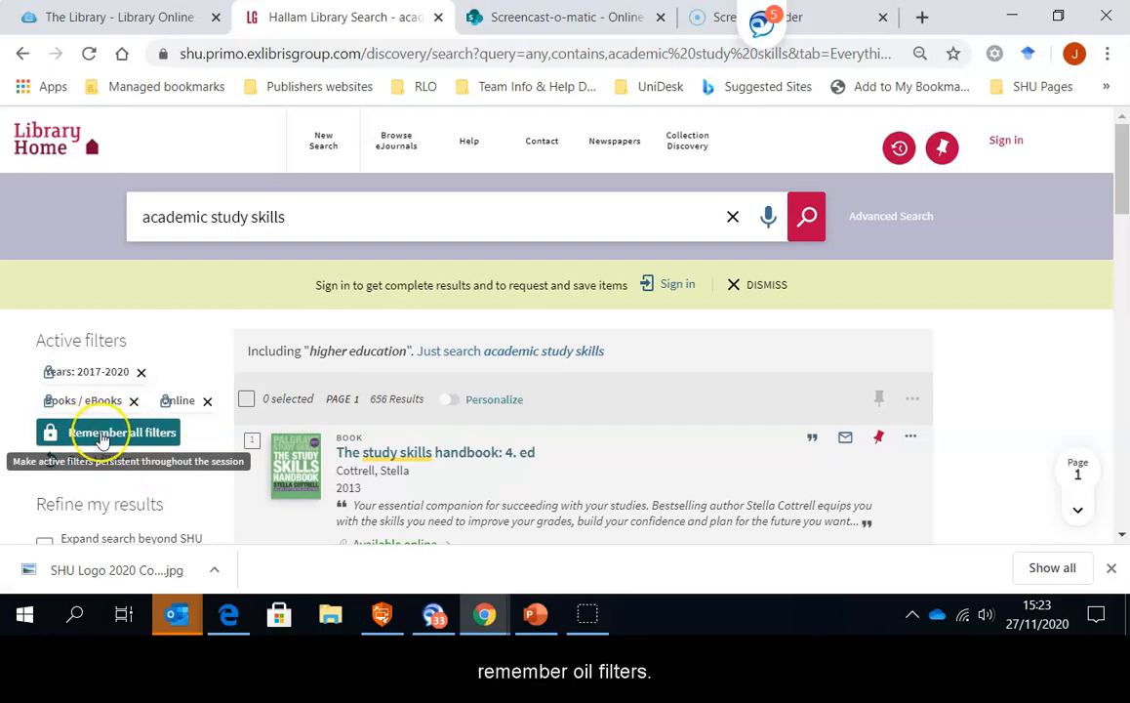
- Remember all three active filters under Active filters for the whole session
{"action": "left_click", "coordinate": [123, 431]}
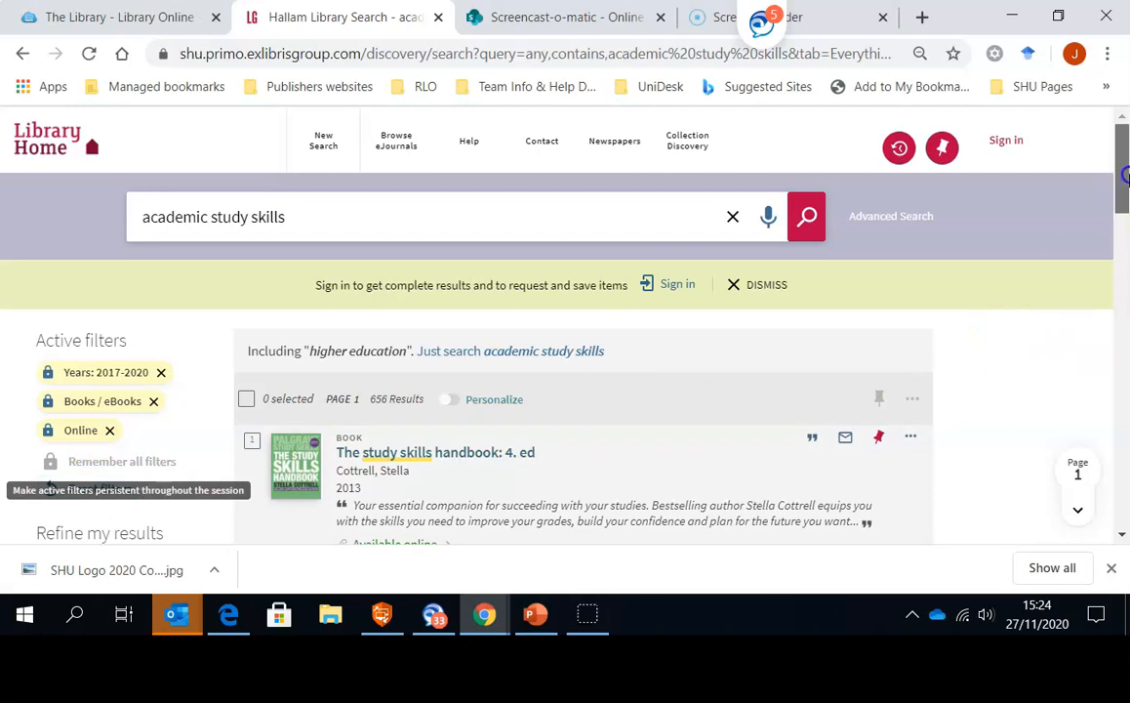
- Open the full record of 'The study skills handbook: 4. ed' from the results list
{"action": "scroll", "scroll_direction": "down", "scroll_amount": 3}
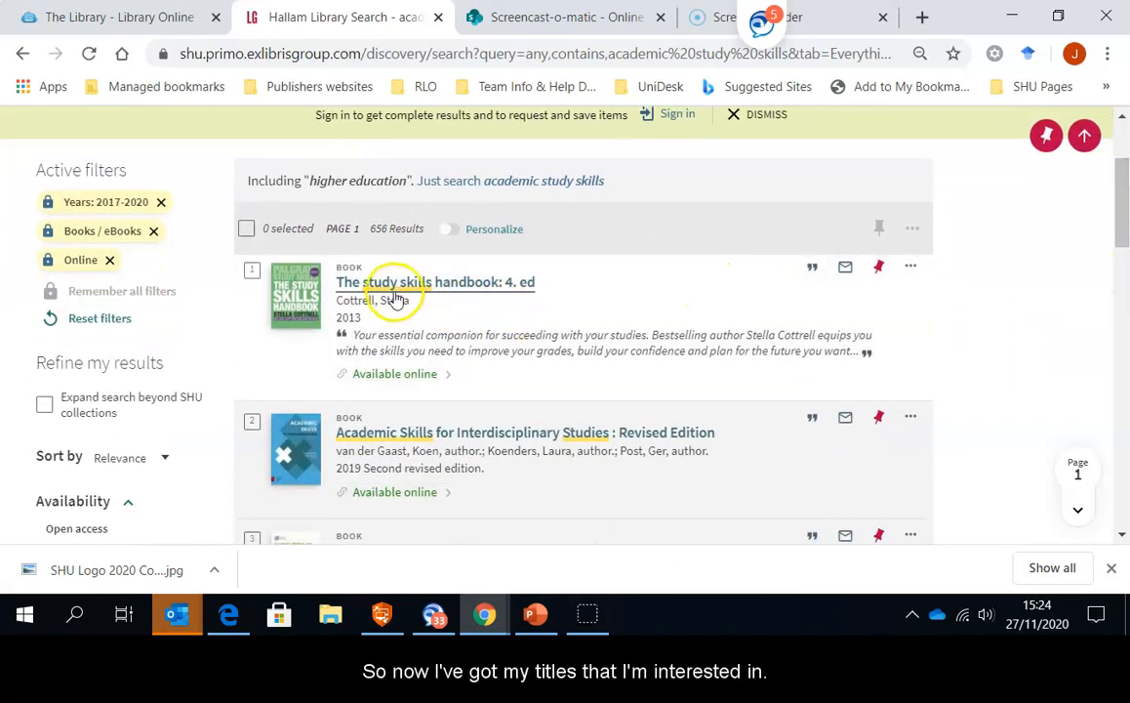
{"action": "mouse_move", "coordinate": [563, 293]}
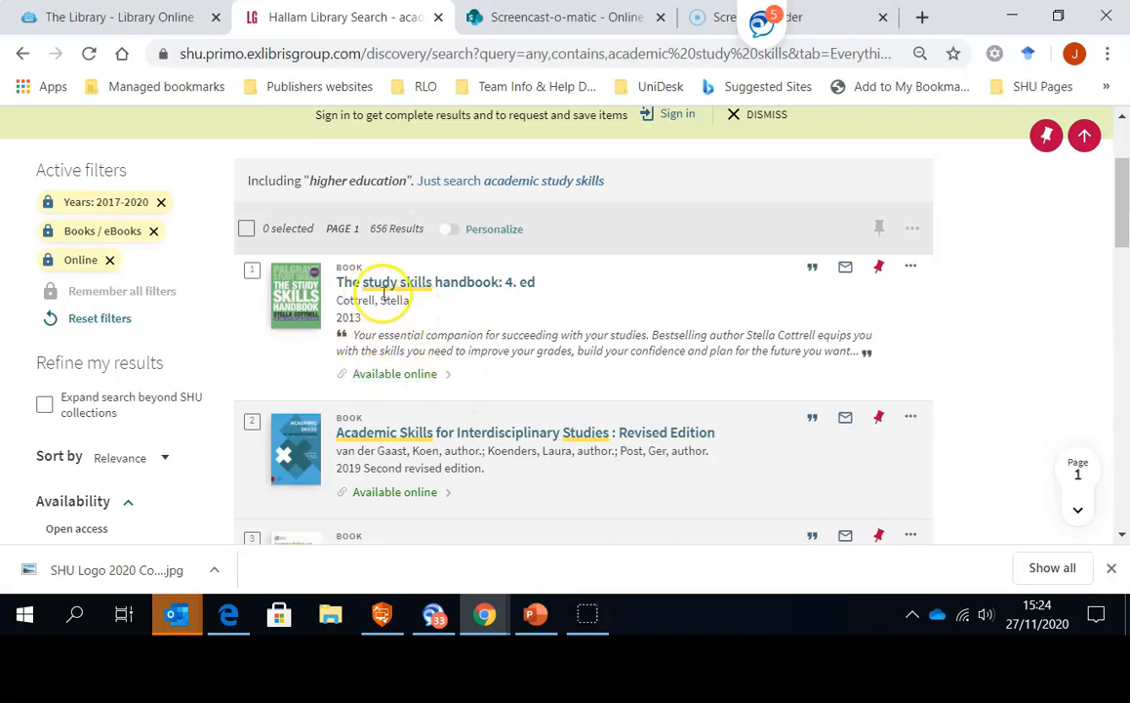
{"action": "mouse_move", "coordinate": [459, 282]}
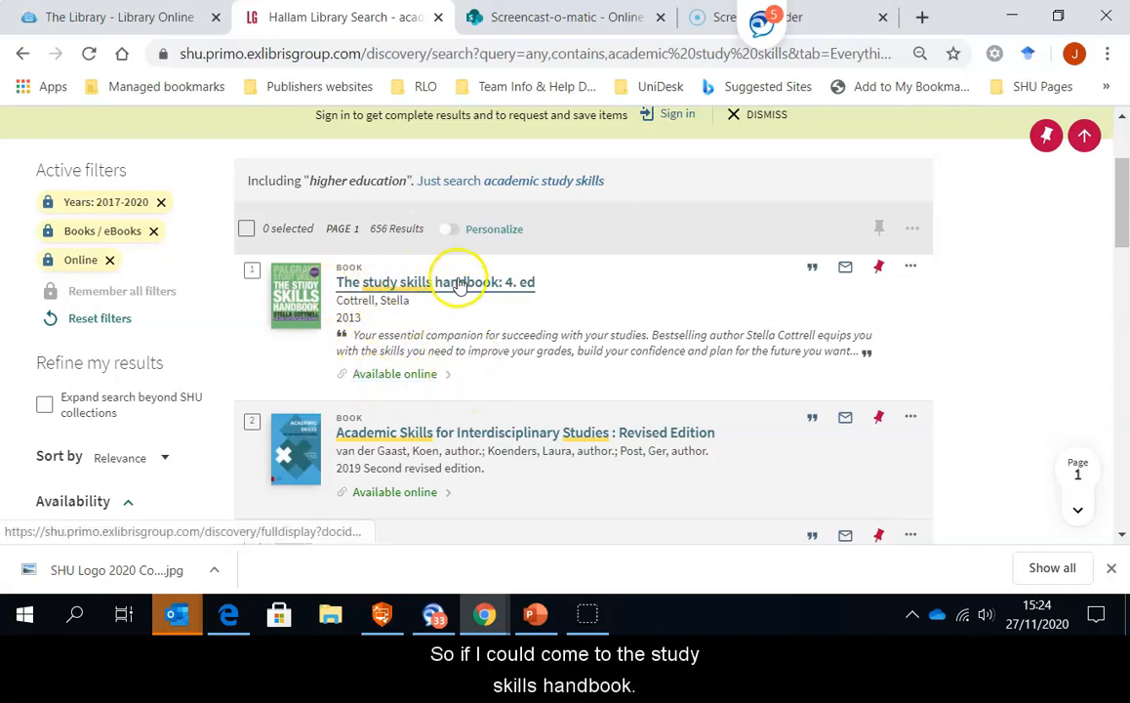
{"action": "left_click", "coordinate": [435, 281]}
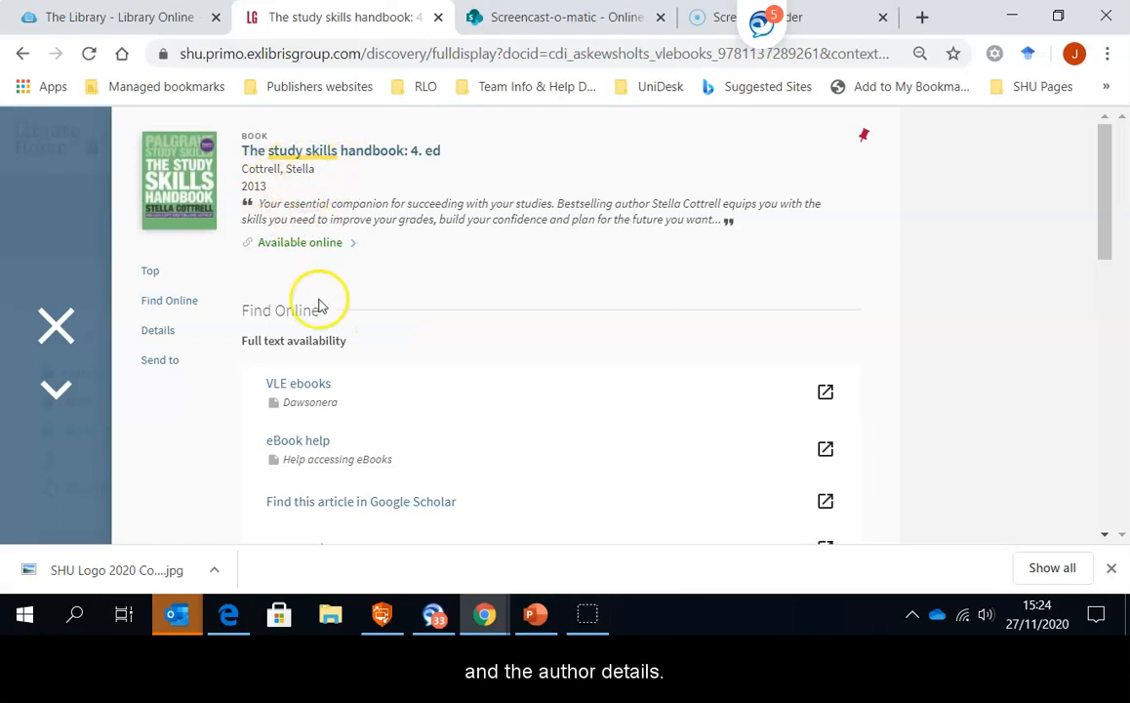
{"action": "mouse_move", "coordinate": [285, 213]}
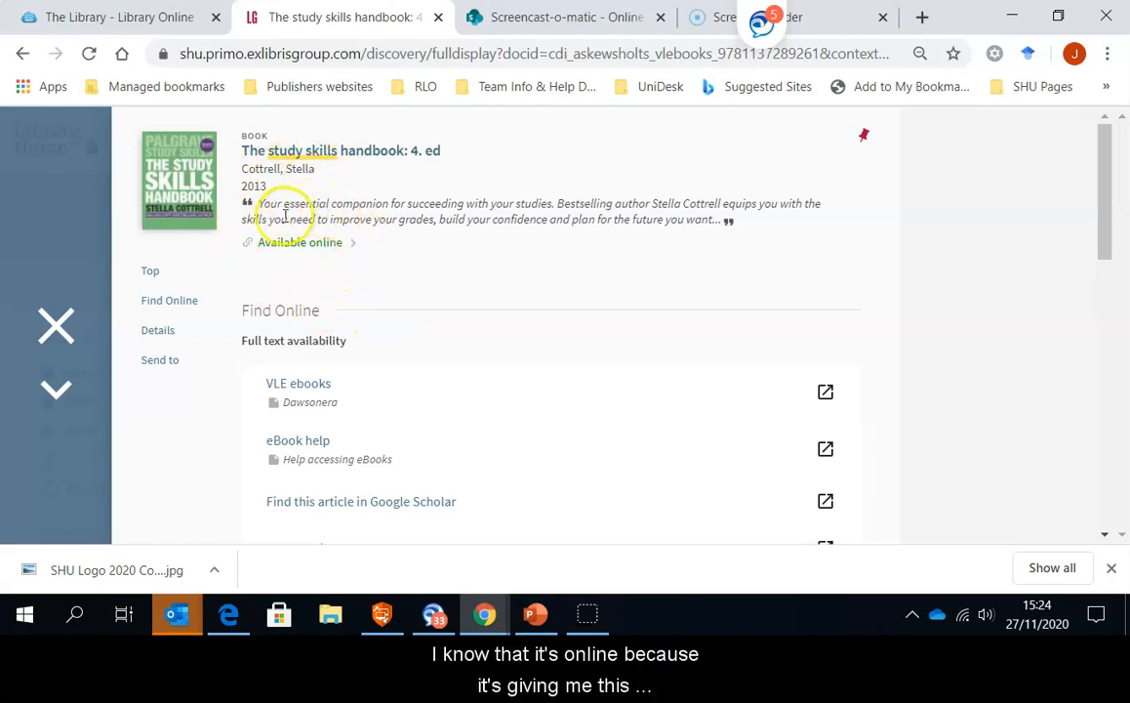
{"action": "mouse_move", "coordinate": [313, 258]}
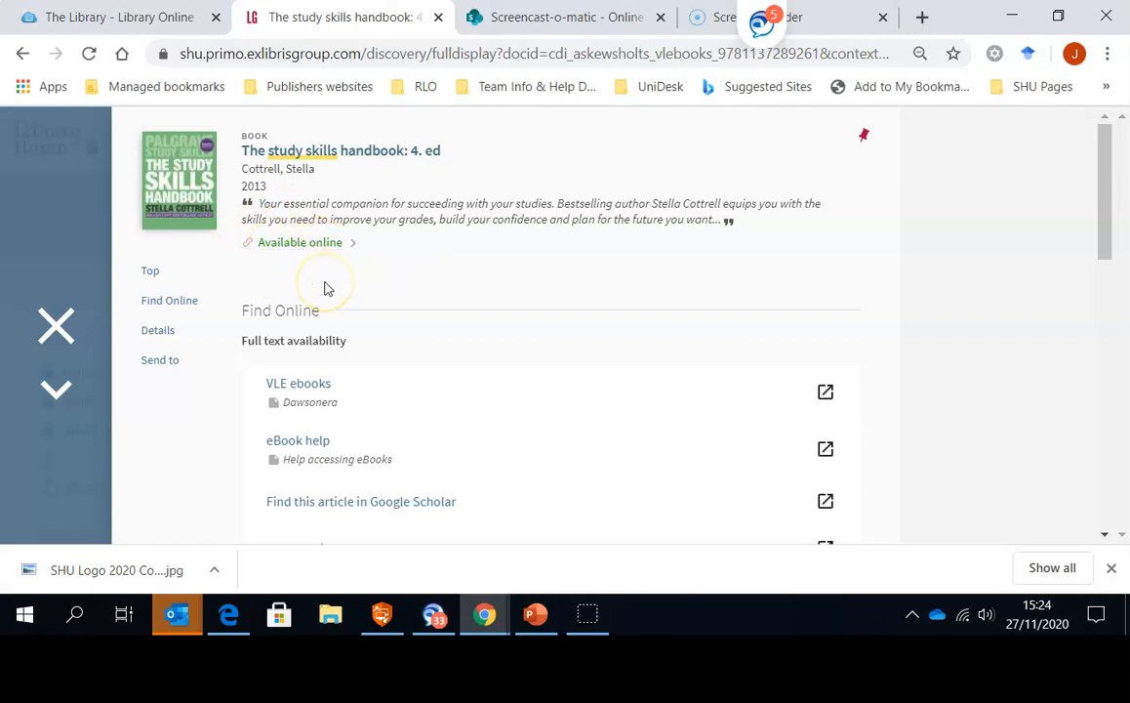
{"action": "mouse_move", "coordinate": [295, 336]}
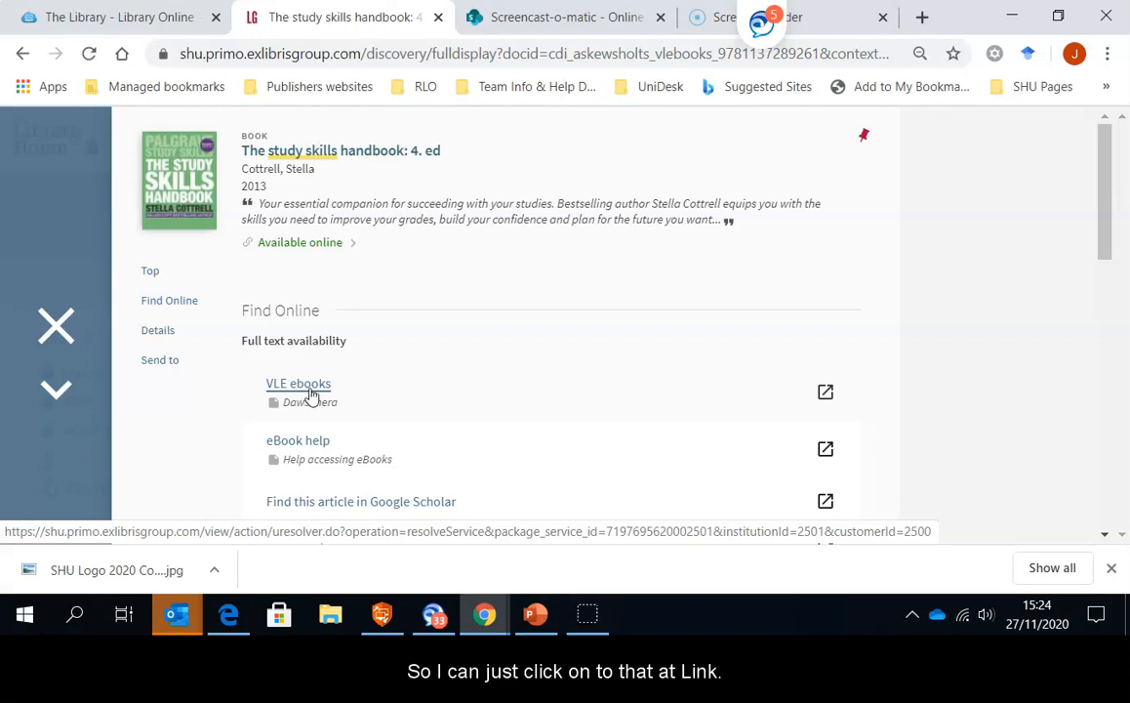
- Follow the VLE ebooks link and log on with the university username and password
{"action": "left_click", "coordinate": [299, 383]}
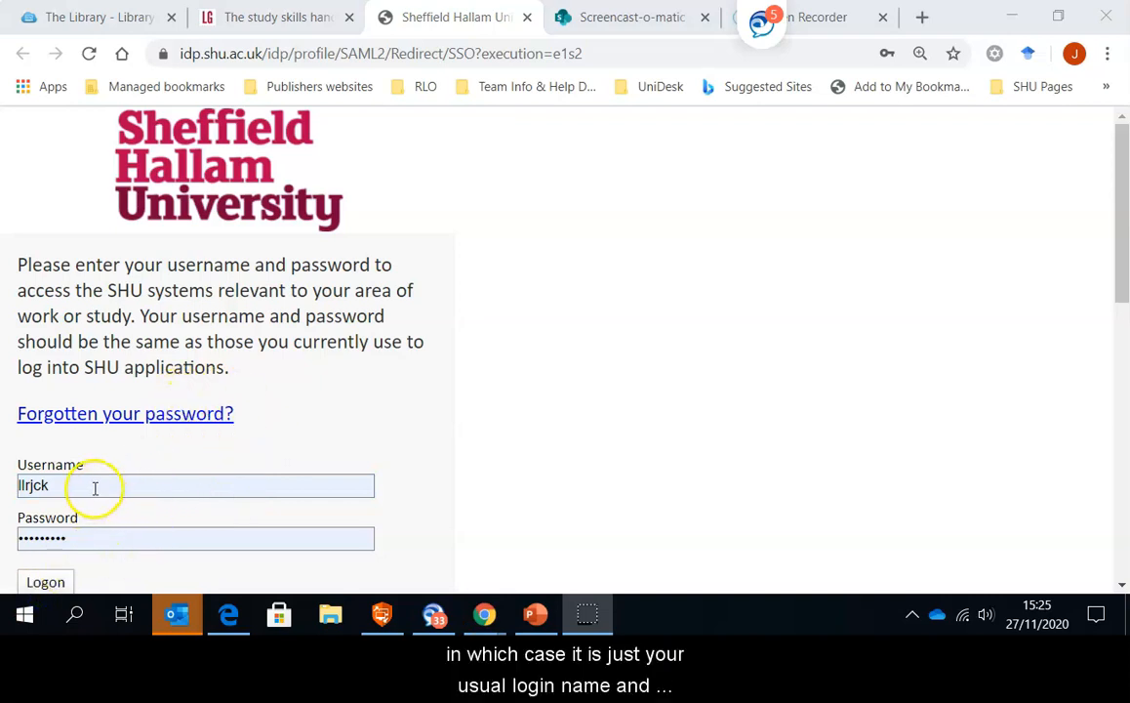
{"action": "left_click", "coordinate": [45, 582]}
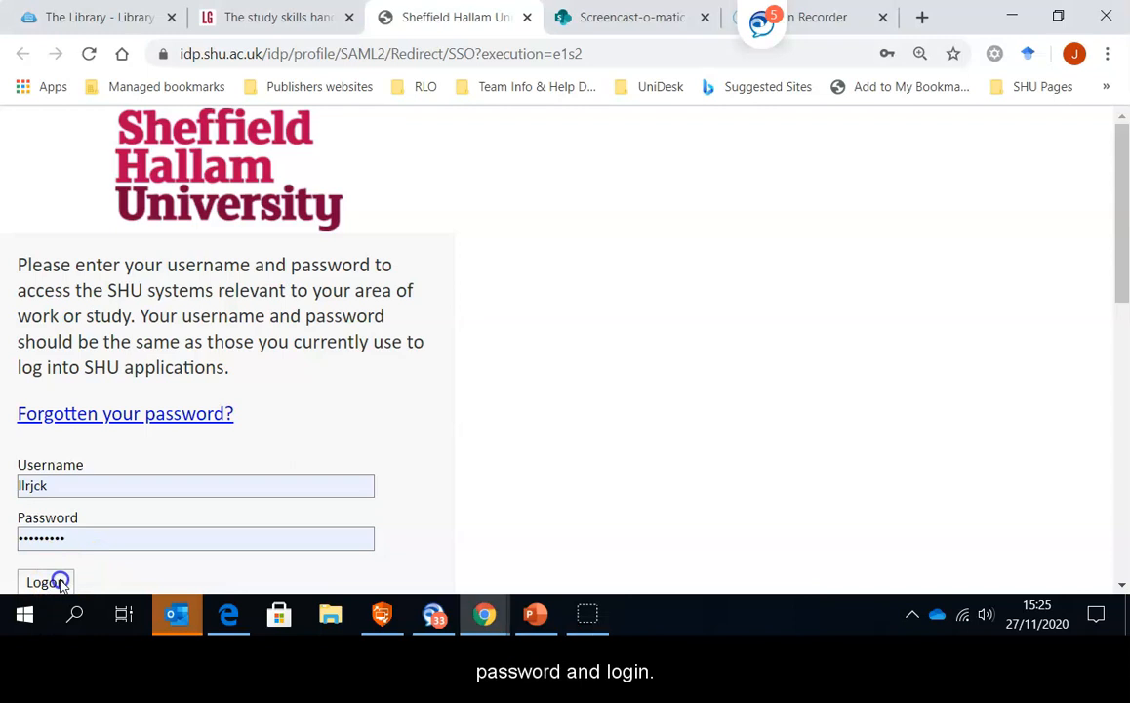
{"action": "left_click", "coordinate": [42, 582]}
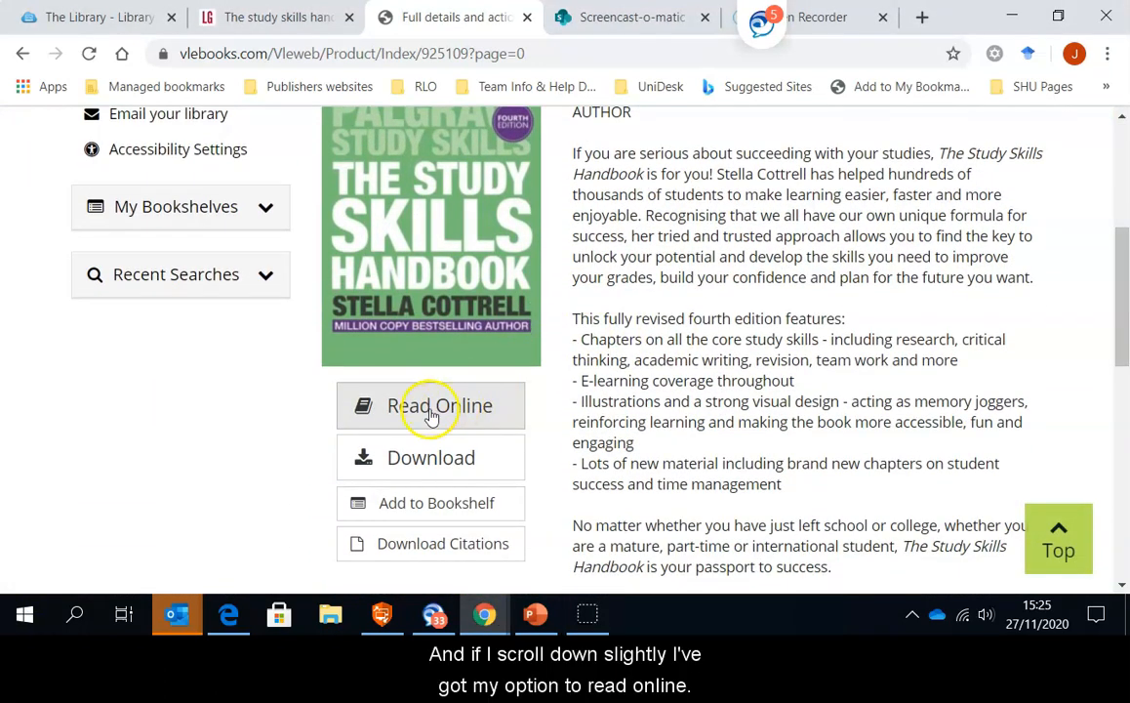
- Read The Study Skills Handbook online in the VLeBooks reader
{"action": "left_click", "coordinate": [429, 404]}
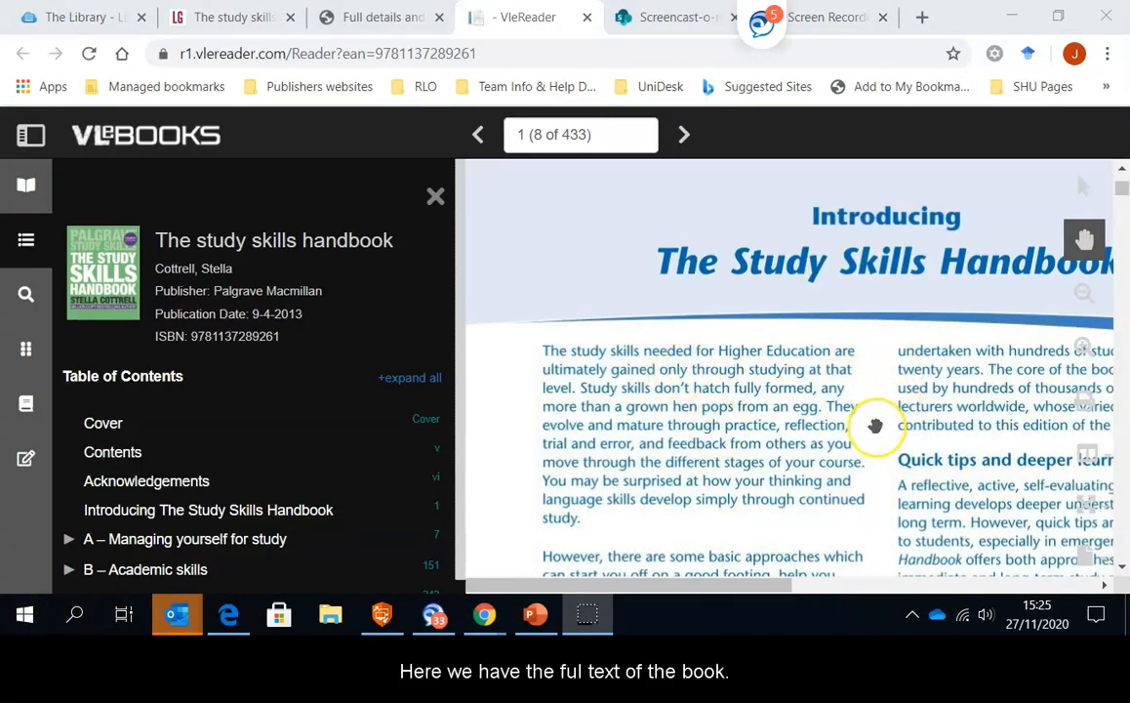